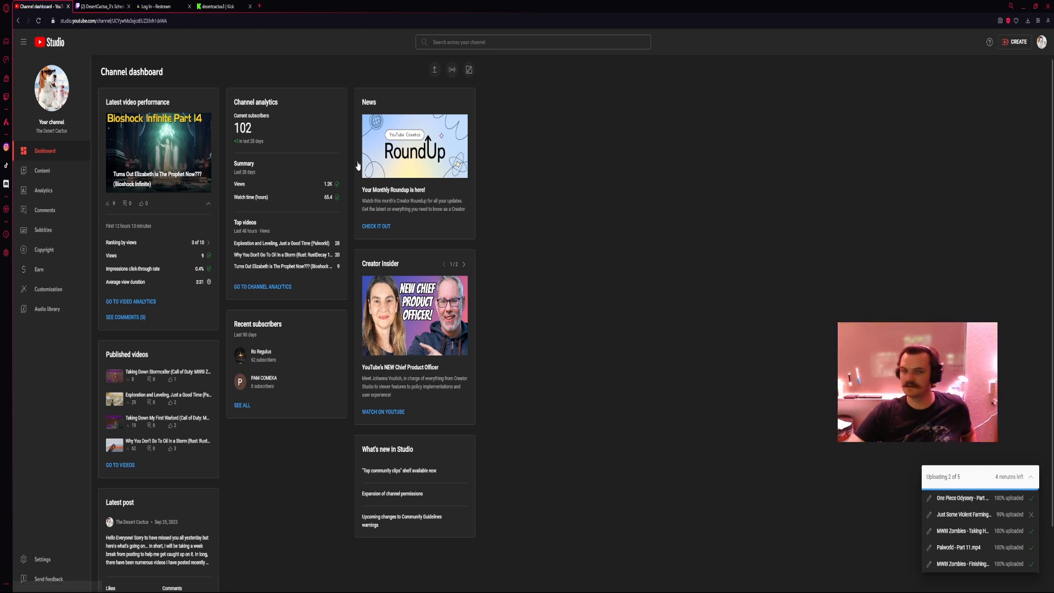
{"action": "mouse_move", "coordinate": [282, 132]}
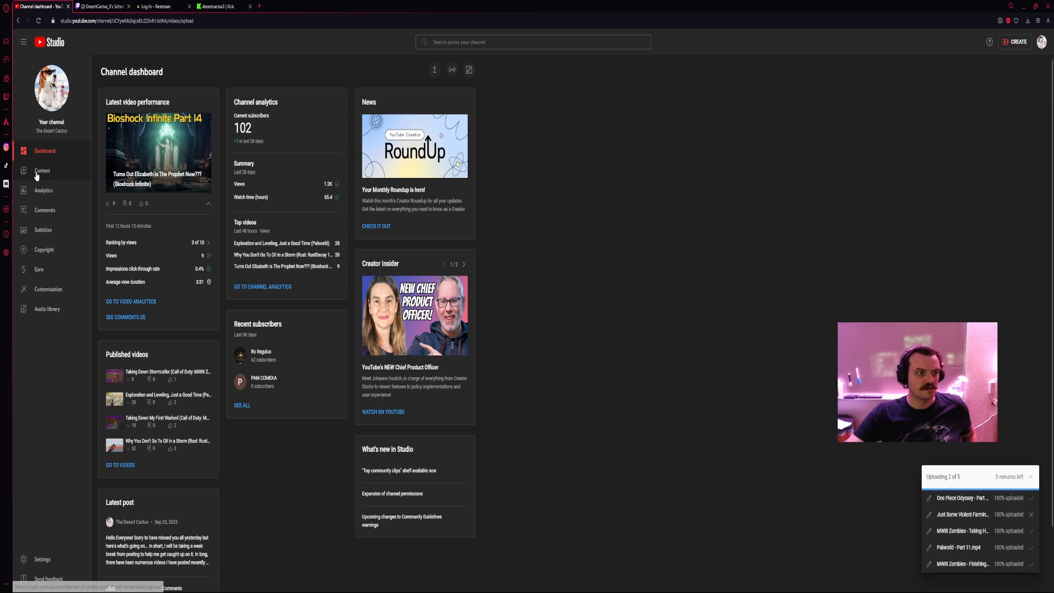
Step: Open the Channel content page listing uploads, drafts and processing videos
{"action": "left_click", "coordinate": [42, 170]}
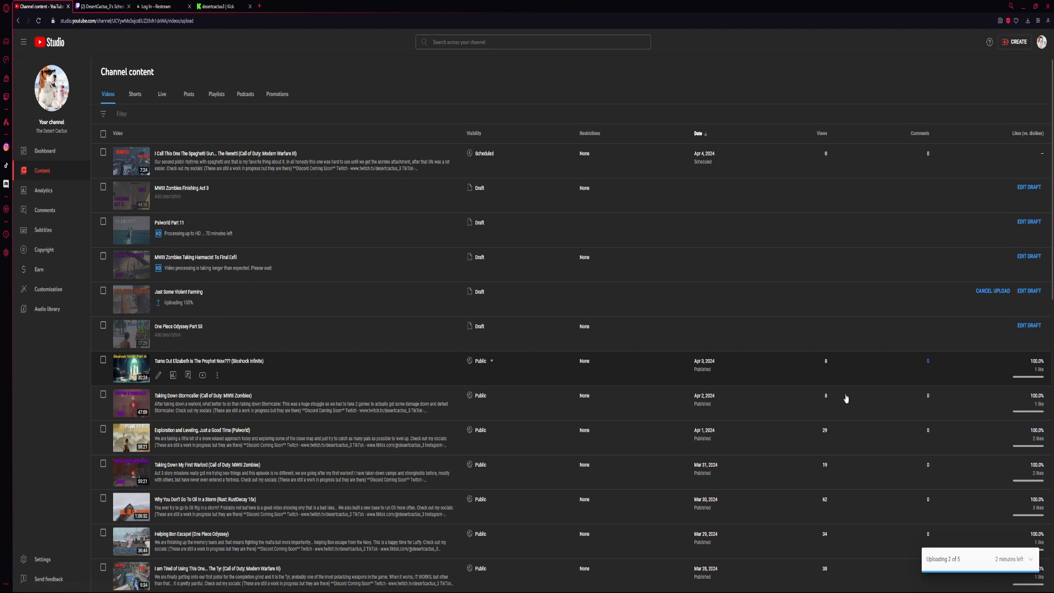
{"action": "scroll", "scroll_direction": "down", "scroll_amount": 3}
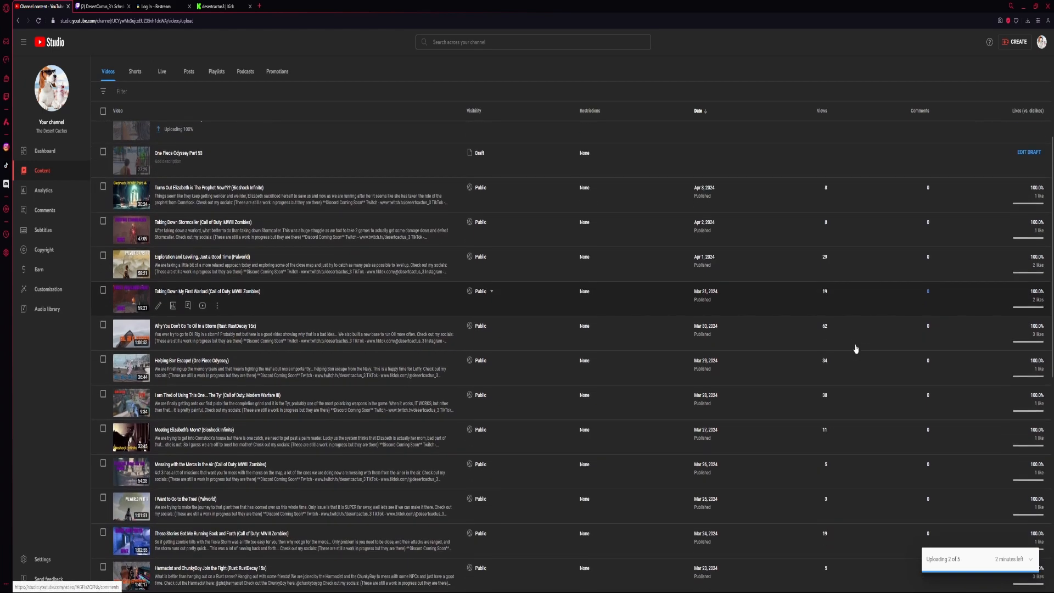
{"action": "scroll", "scroll_direction": "down", "scroll_amount": 3}
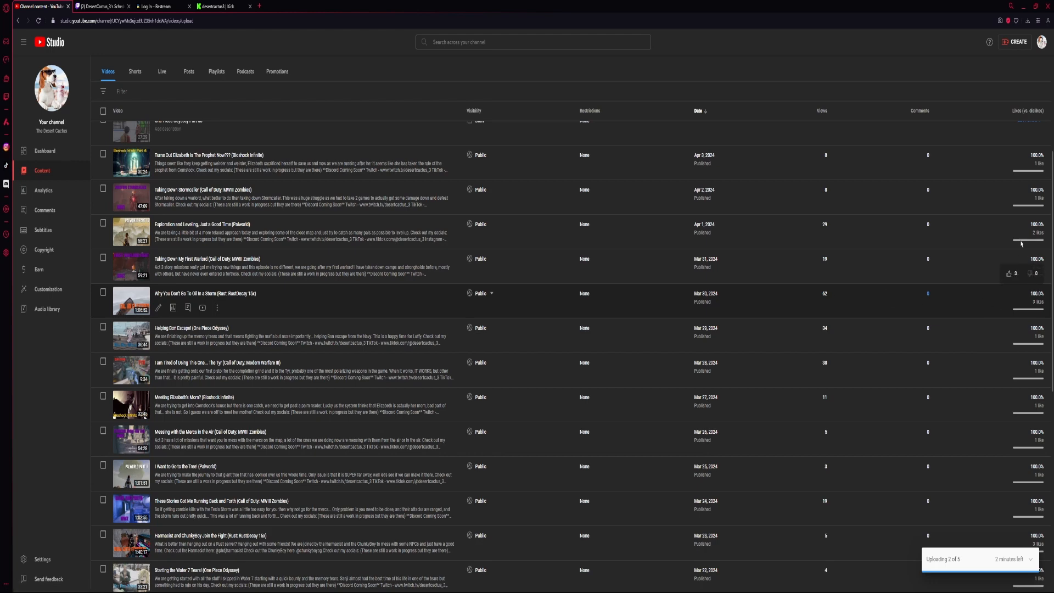
{"action": "scroll", "scroll_direction": "down", "scroll_amount": 3}
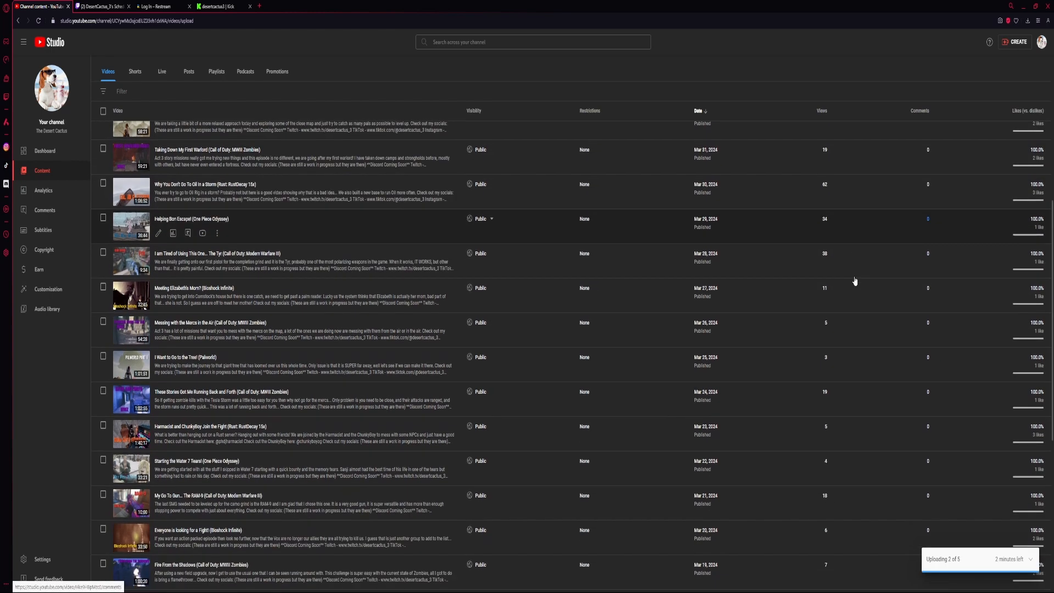
{"action": "scroll", "scroll_direction": "down", "scroll_amount": 3}
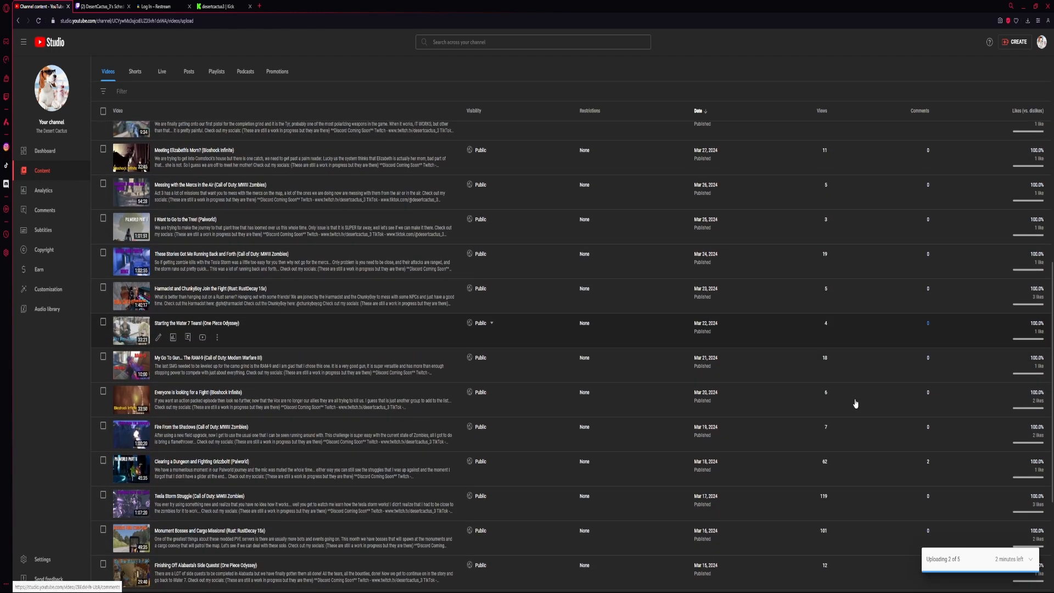
{"action": "scroll", "scroll_direction": "down", "scroll_amount": 3}
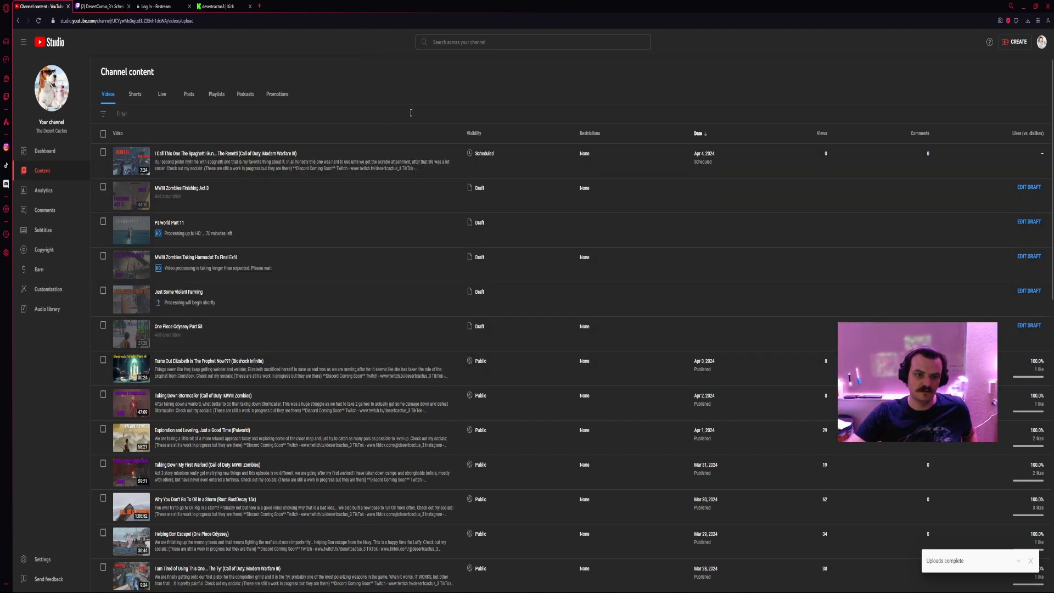
Step: Go back to the channel Dashboard showing 102 subscribers
{"action": "left_click", "coordinate": [45, 150]}
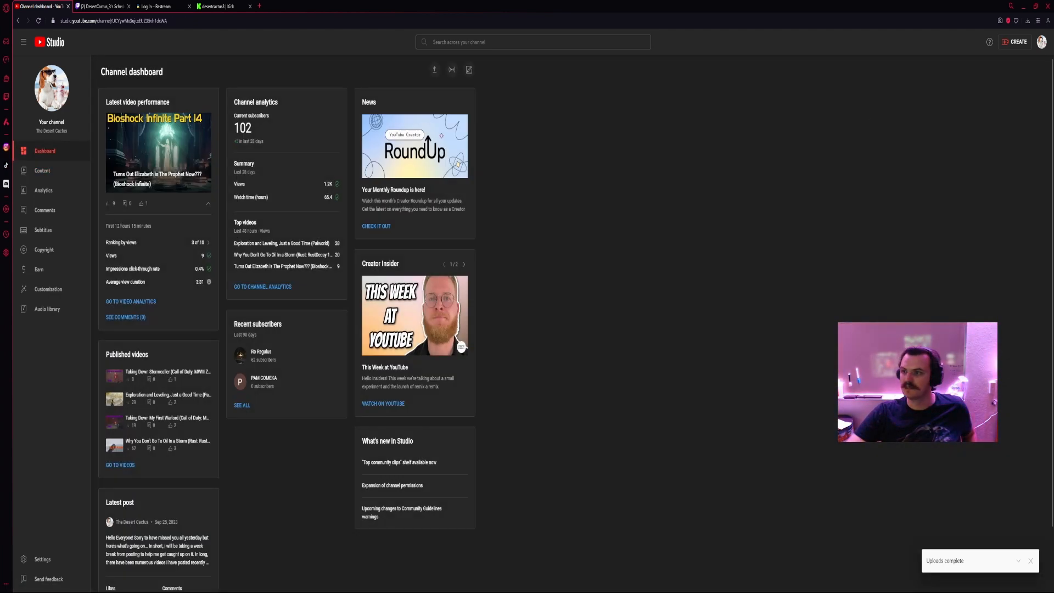